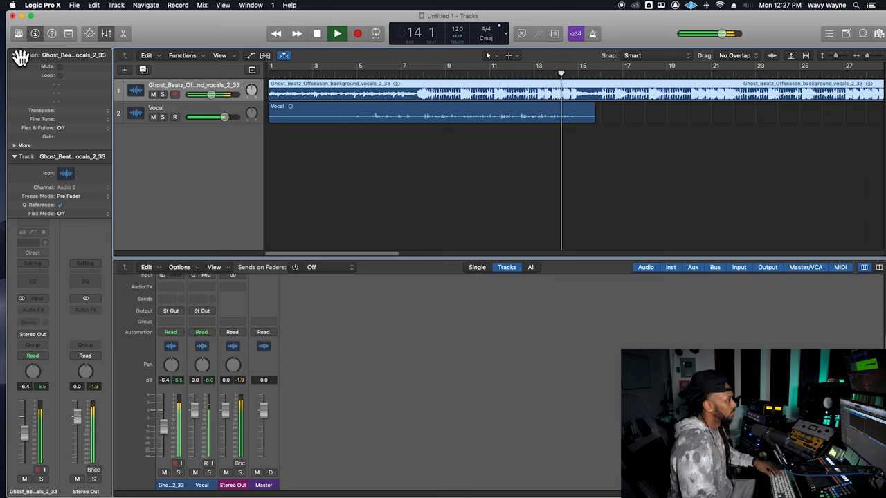
# Step: Stop the song and close the Mixer pane, leaving only the tracks area visible
pyautogui.click(337, 33)
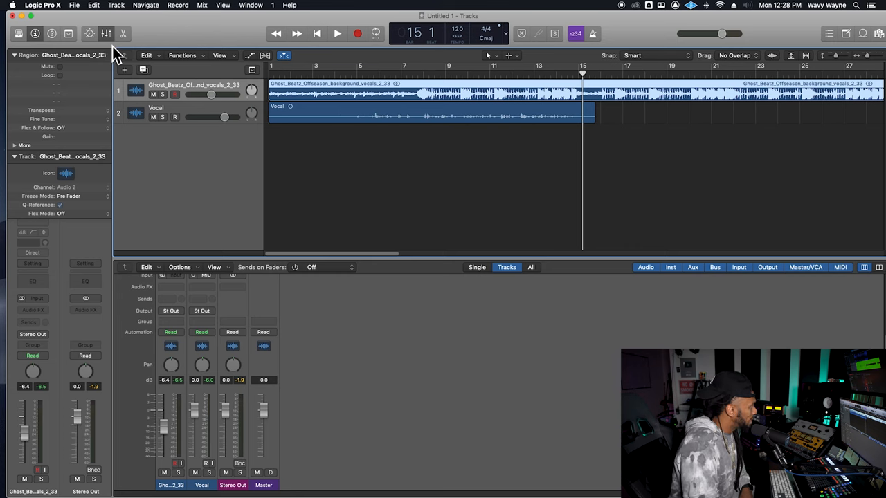
pyautogui.click(106, 34)
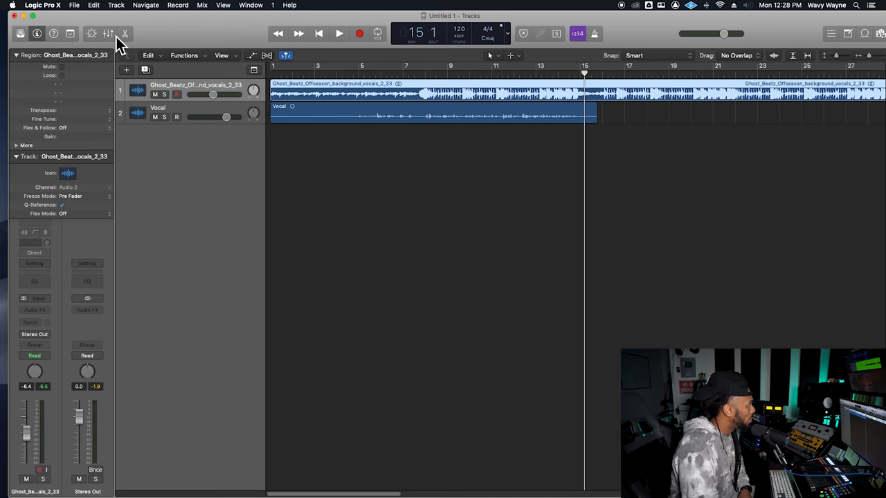
# Step: Reopen the Mixer and raise its top divider to enlarge the channel strips
pyautogui.click(108, 33)
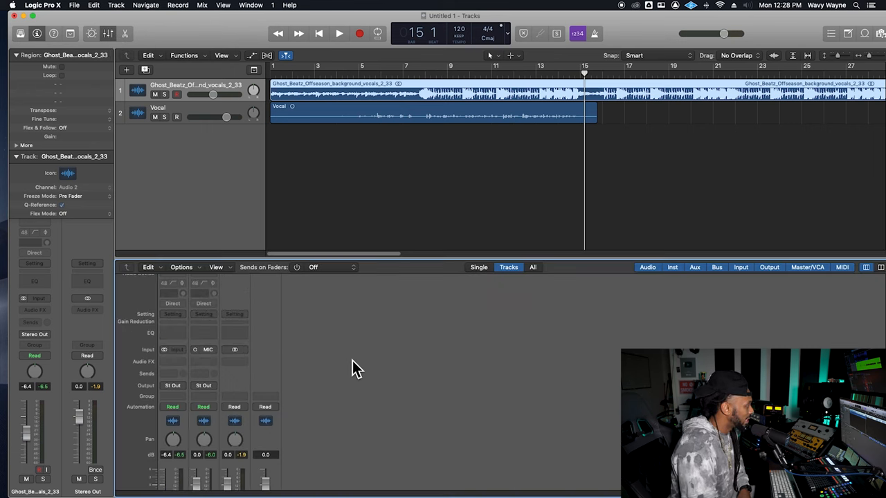
pyautogui.moveTo(332, 260); pyautogui.dragTo(332, 206)
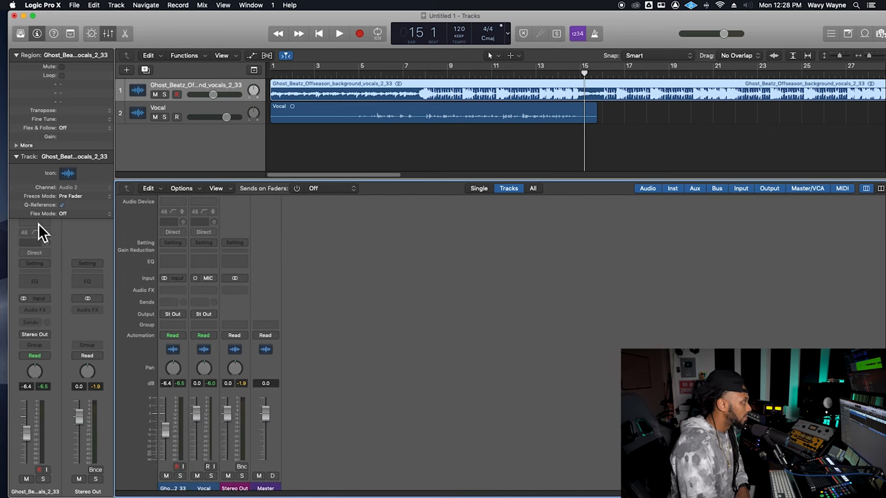
pyautogui.moveTo(441, 288)
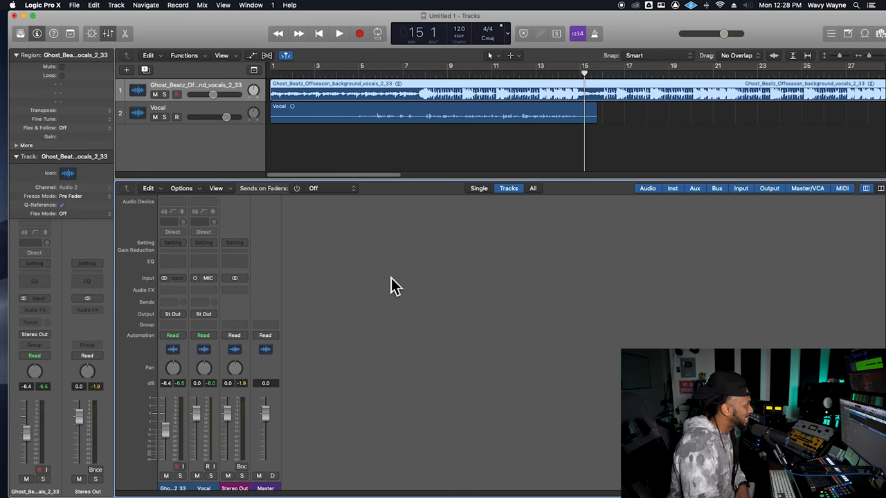
pyautogui.moveTo(166, 296)
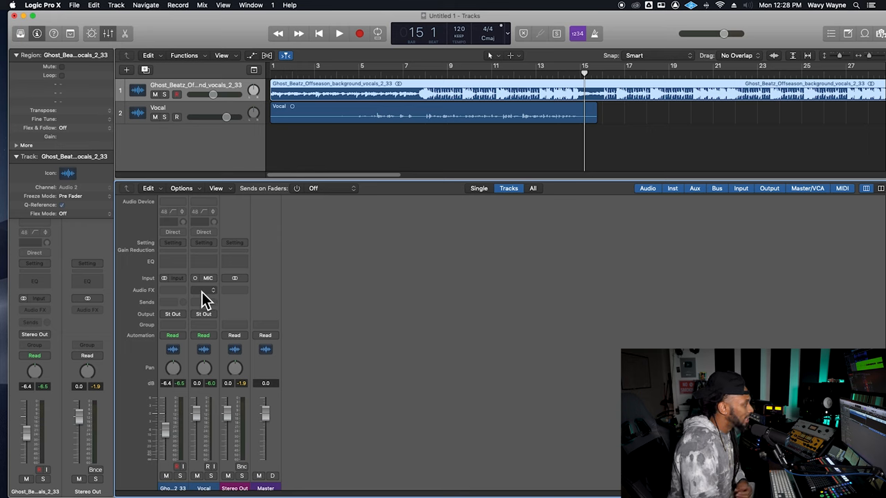
pyautogui.moveTo(204, 290)
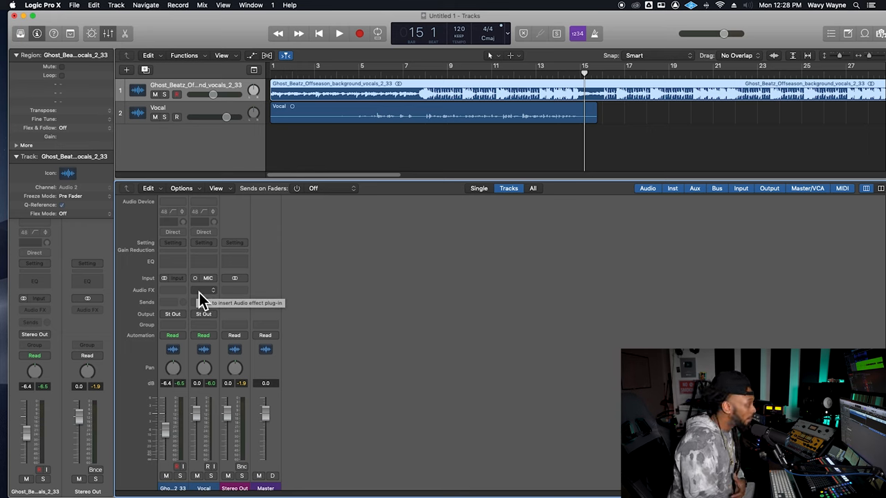
# Step: Open the Vocal channel's Audio FX plug-in menu
pyautogui.click(203, 290)
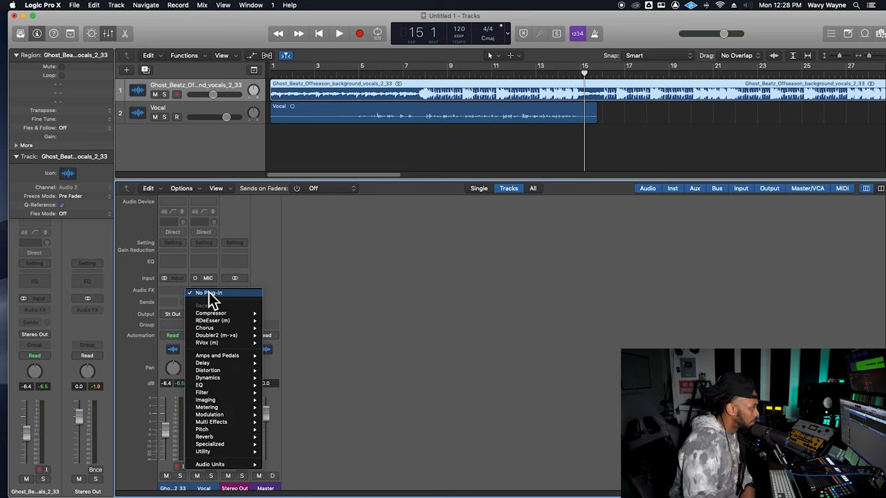
pyautogui.moveTo(207, 377)
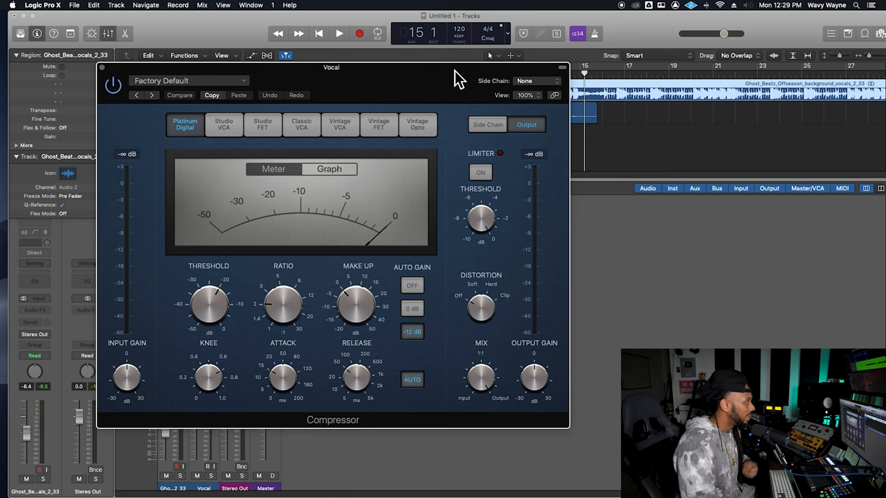
pyautogui.moveTo(276, 137)
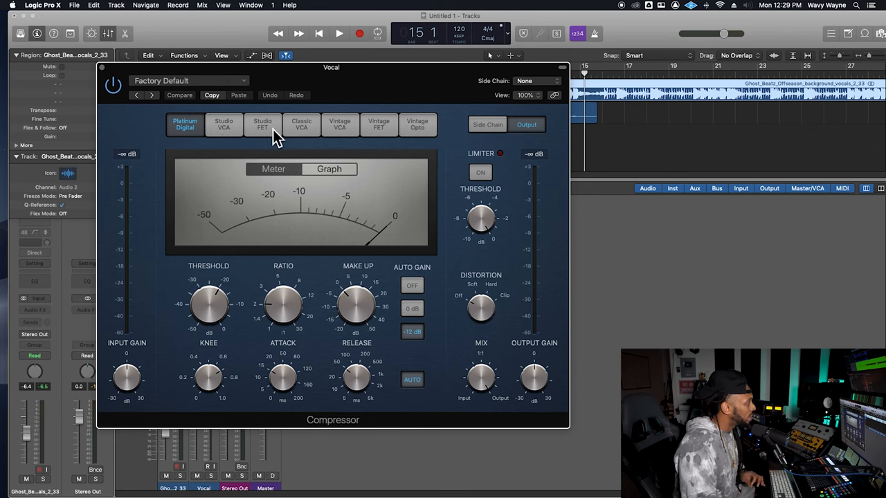
pyautogui.moveTo(404, 145)
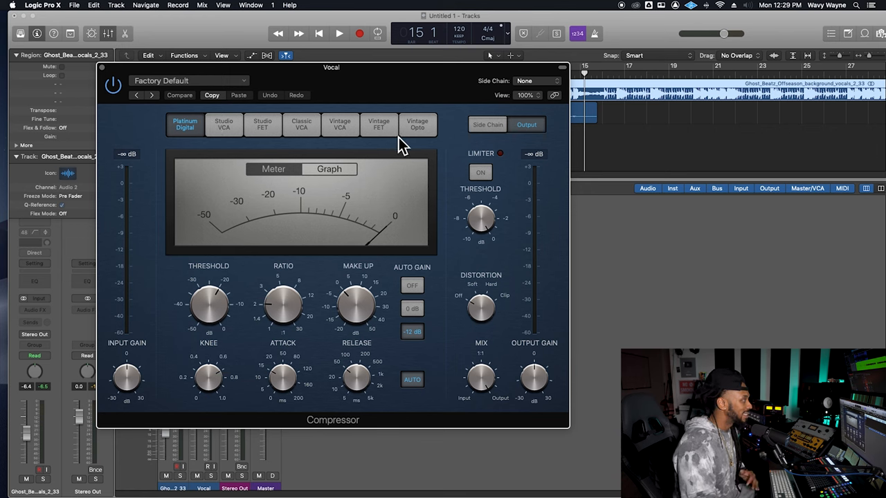
pyautogui.moveTo(200, 145)
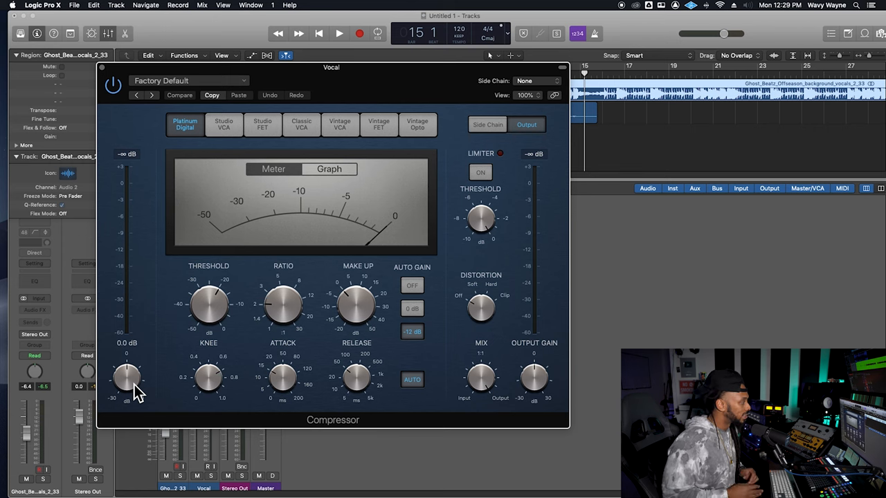
pyautogui.moveTo(128, 381)
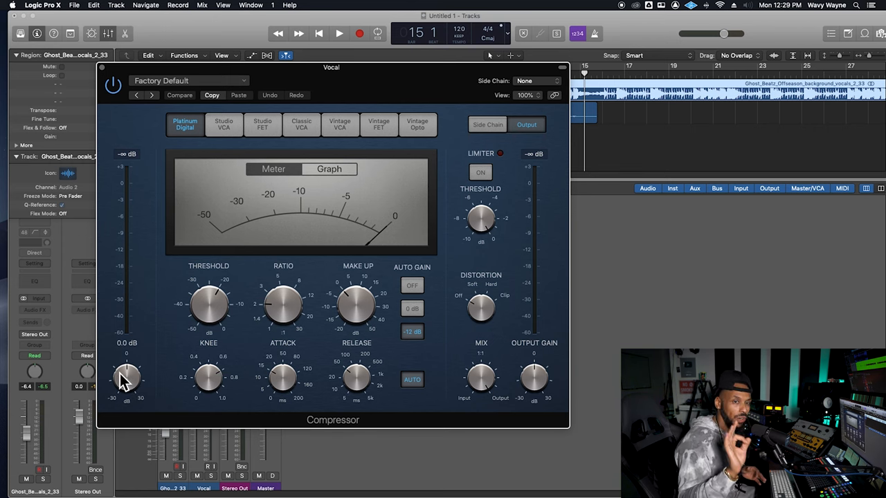
pyautogui.moveTo(124, 376)
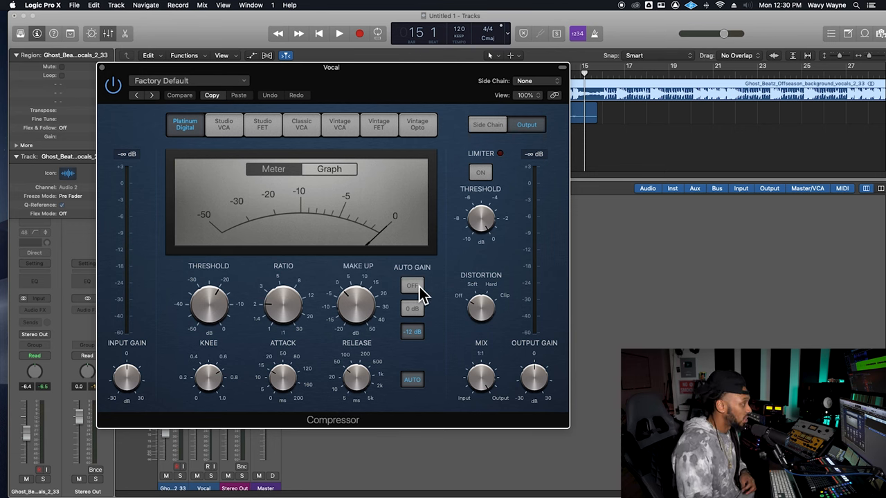
pyautogui.moveTo(314, 187)
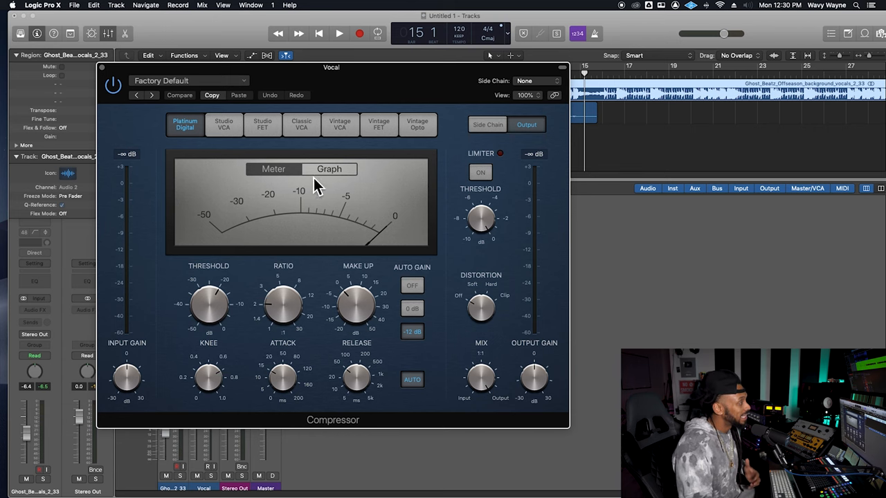
pyautogui.moveTo(263, 242)
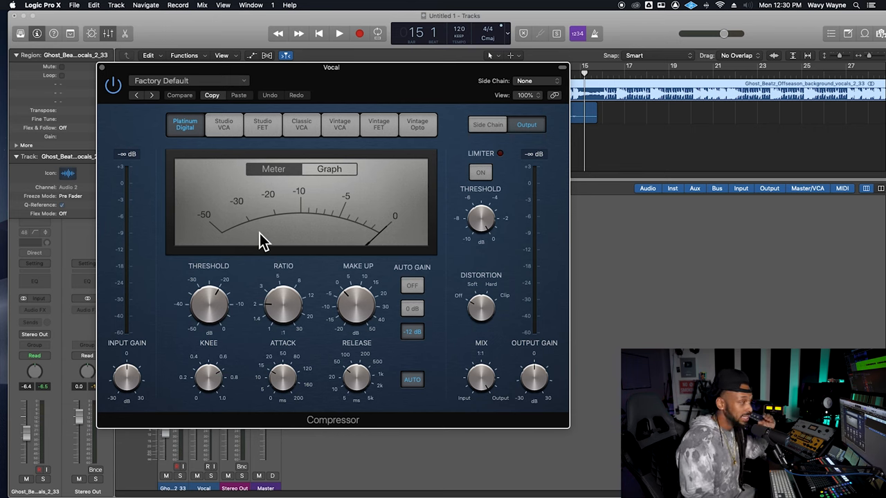
pyautogui.moveTo(259, 214)
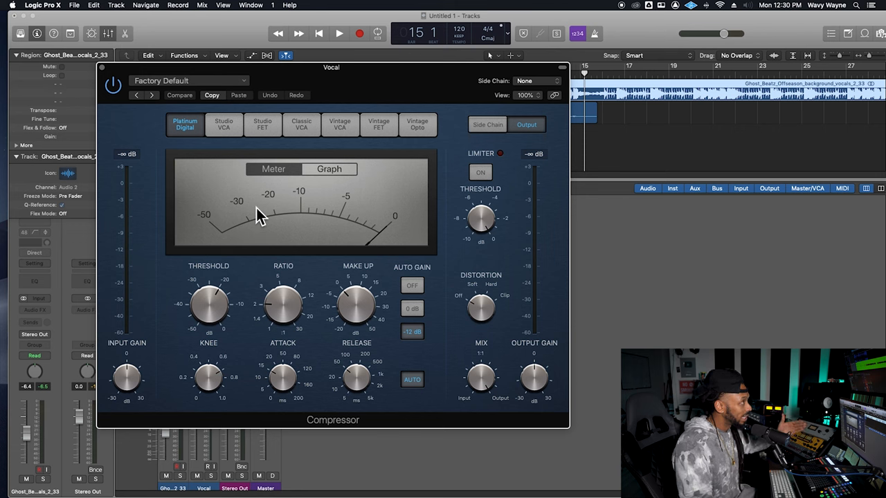
pyautogui.moveTo(443, 302)
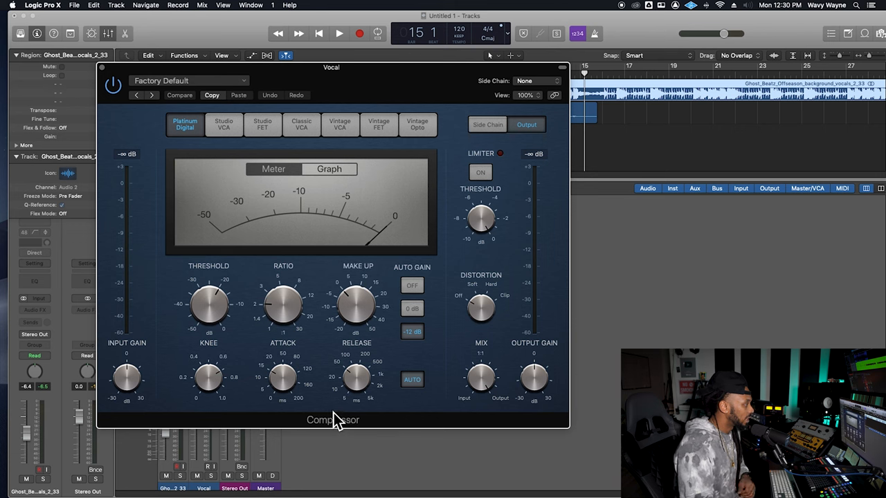
pyautogui.moveTo(253, 405)
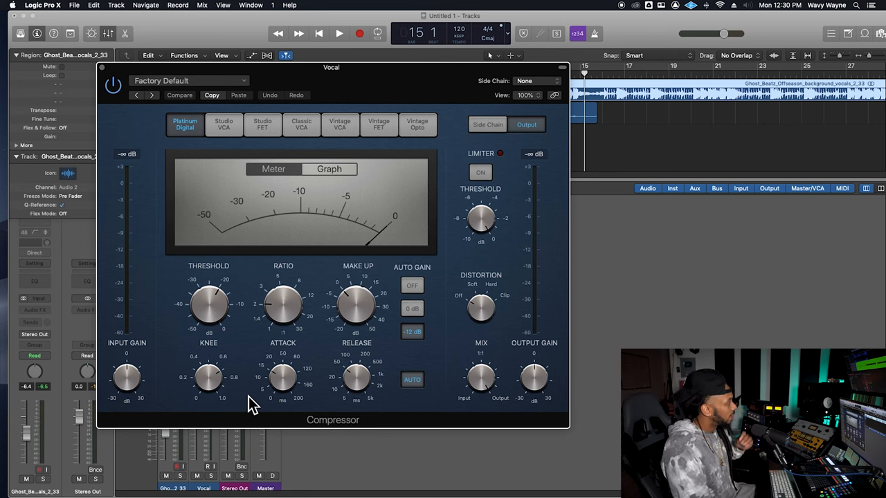
pyautogui.moveTo(166, 453)
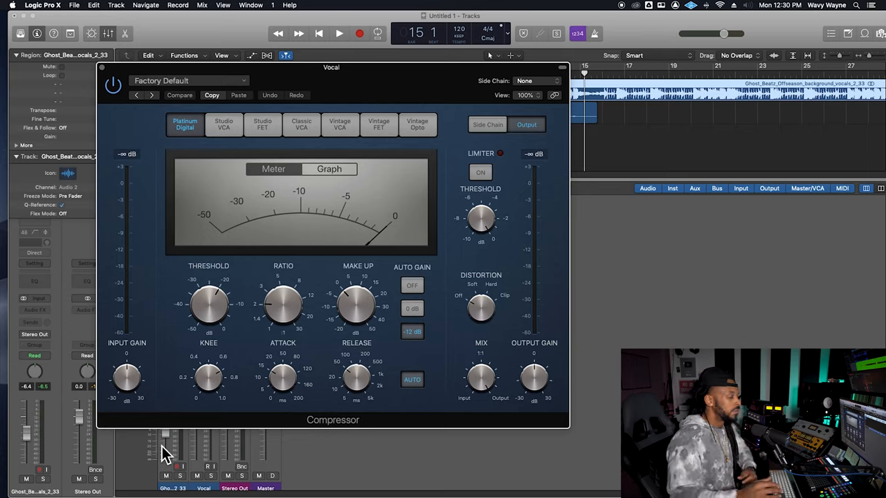
# Step: Turn the Compressor's Ratio knob to roughly 3.3:1
pyautogui.moveTo(282, 304); pyautogui.dragTo(282, 387)
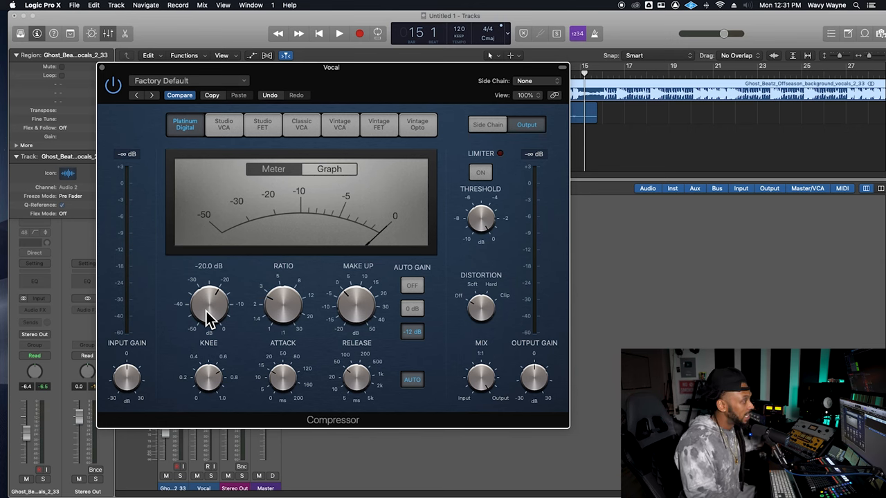
pyautogui.moveTo(210, 315)
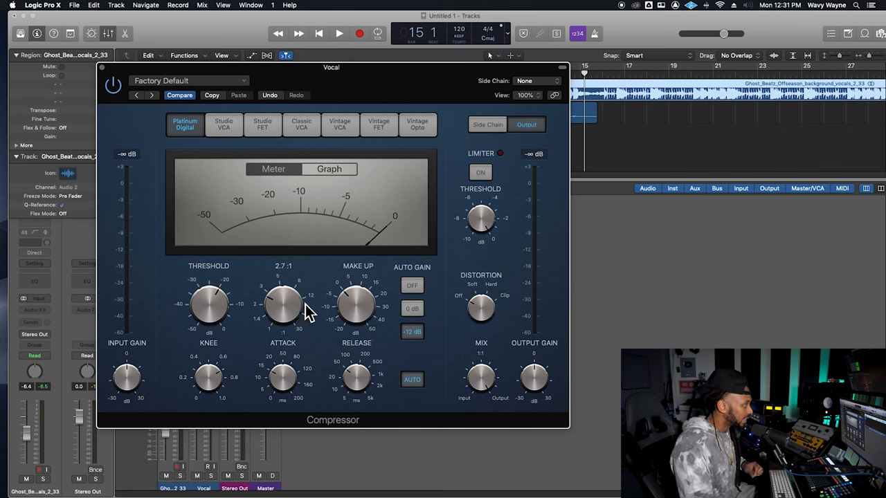
pyautogui.moveTo(291, 305)
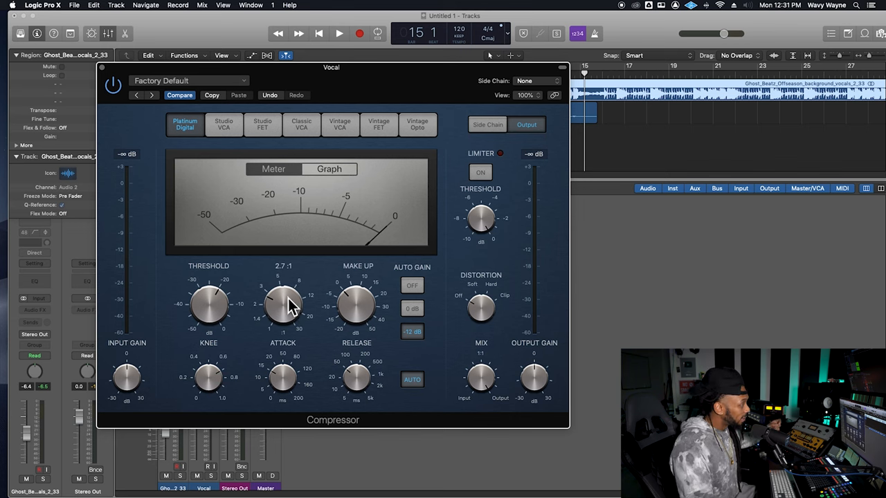
pyautogui.moveTo(280, 320)
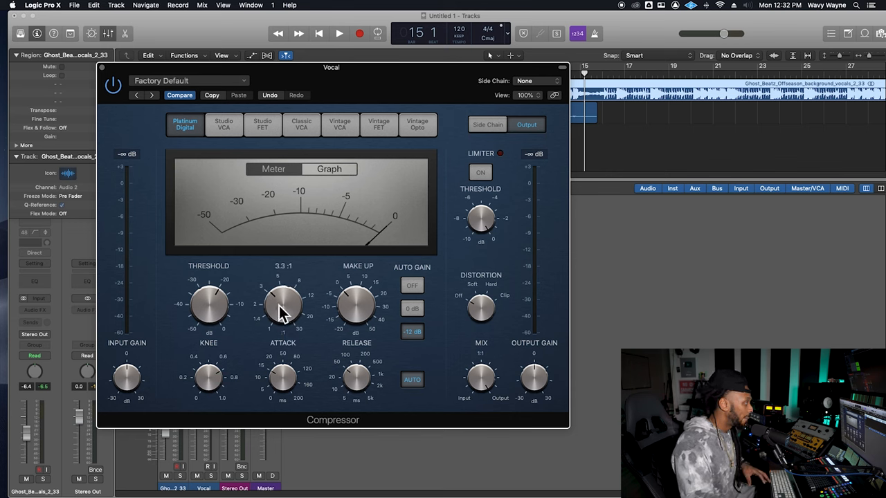
# Step: Nudge the Compressor's Ratio knob up again, beyond 3.7:1
pyautogui.moveTo(282, 304); pyautogui.dragTo(282, 284)
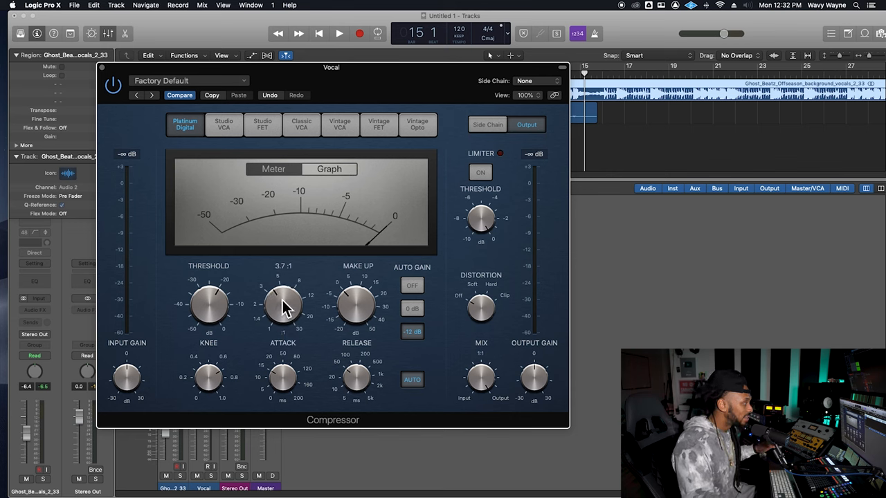
pyautogui.moveTo(283, 304); pyautogui.dragTo(298, 294)
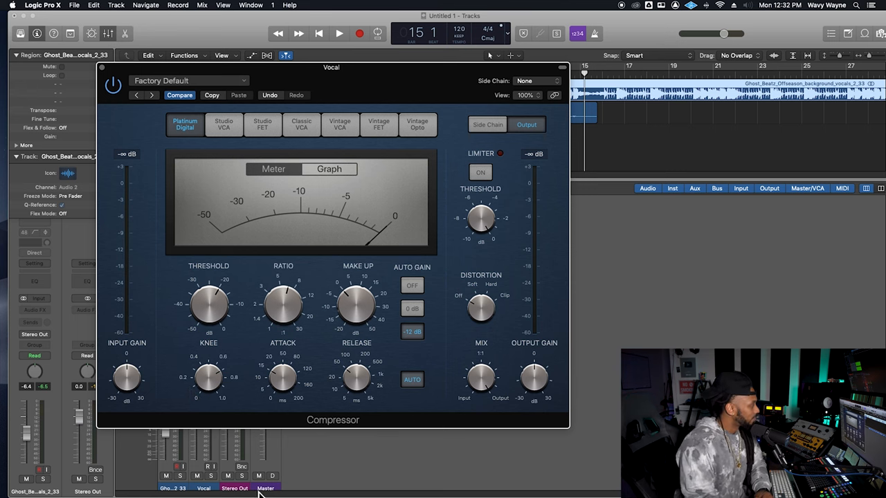
pyautogui.moveTo(178, 414)
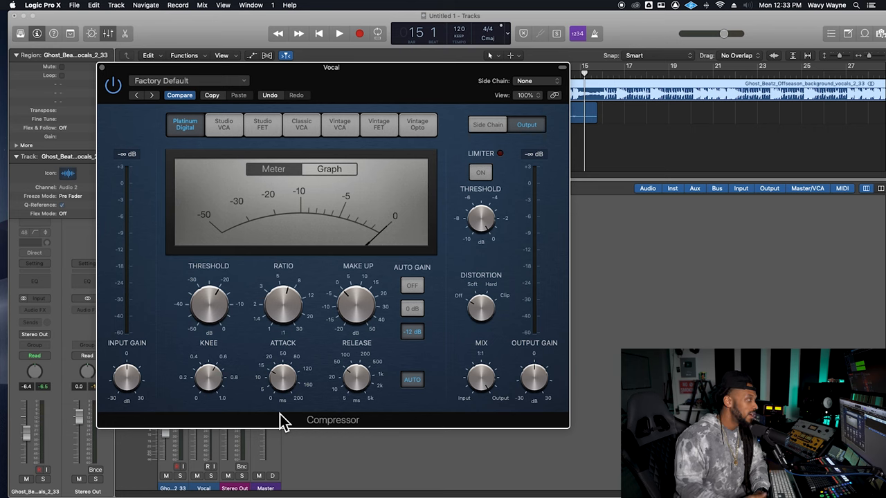
pyautogui.moveTo(307, 364)
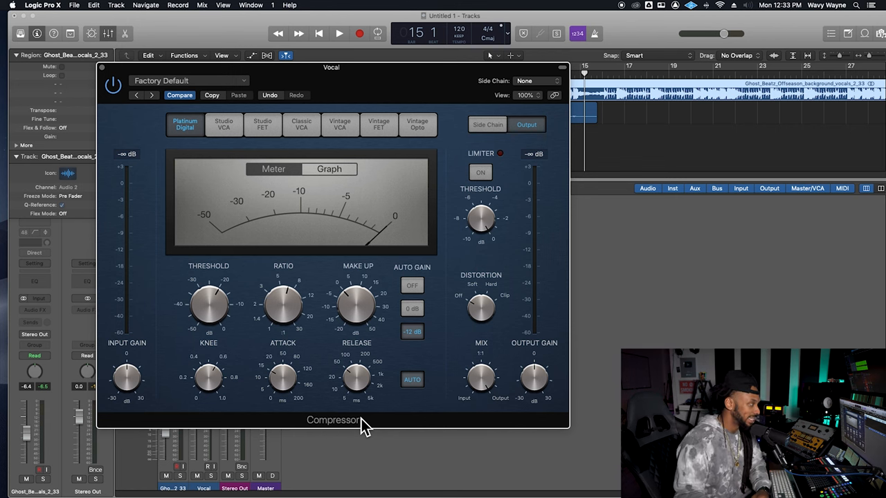
pyautogui.moveTo(330, 425)
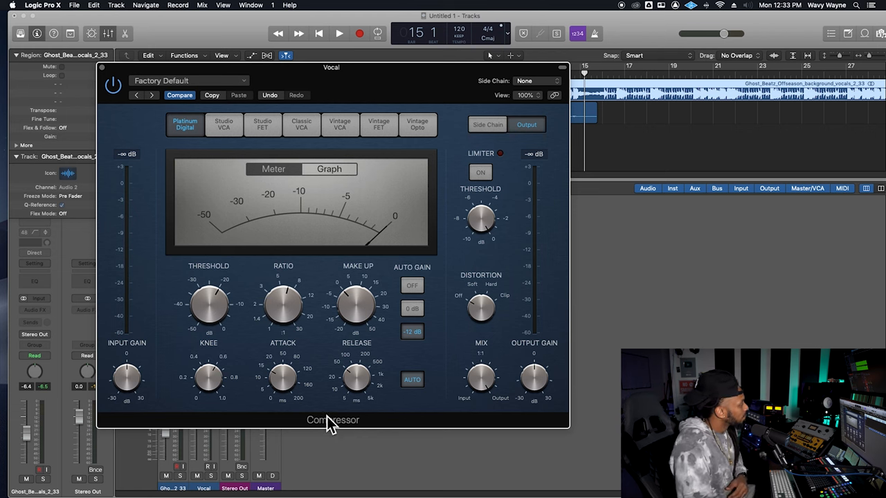
pyautogui.moveTo(425, 398)
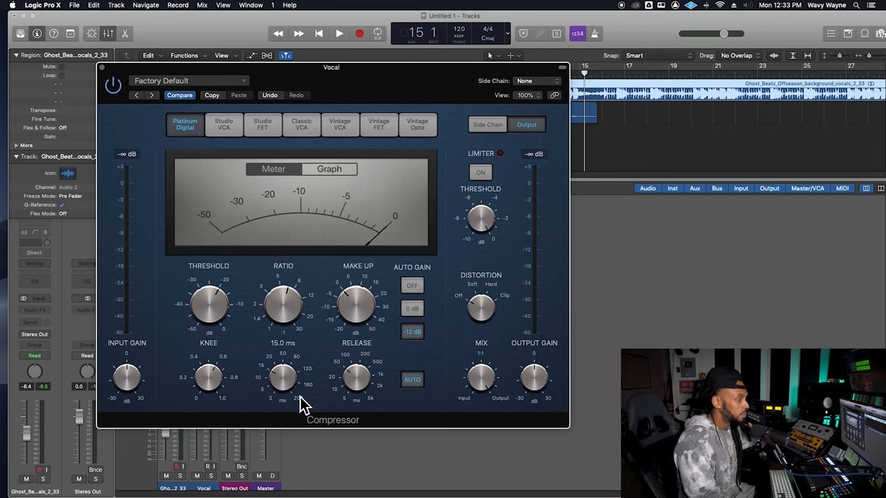
pyautogui.moveTo(346, 382)
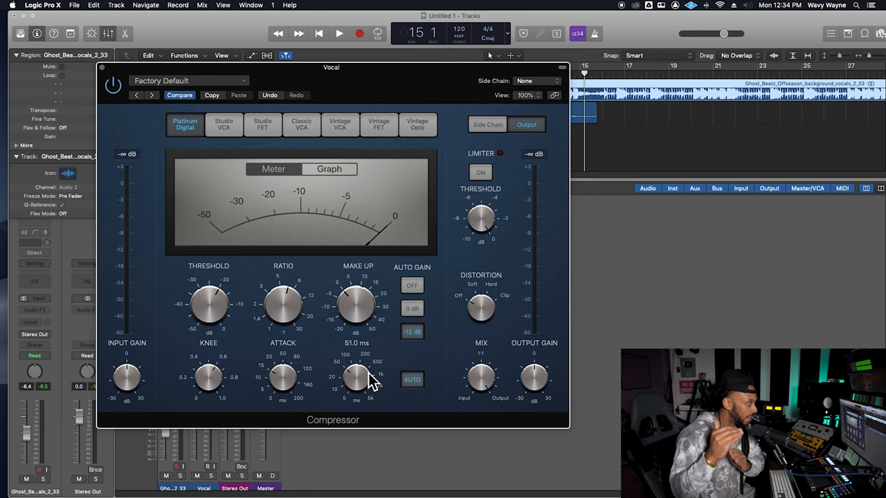
pyautogui.moveTo(329, 388)
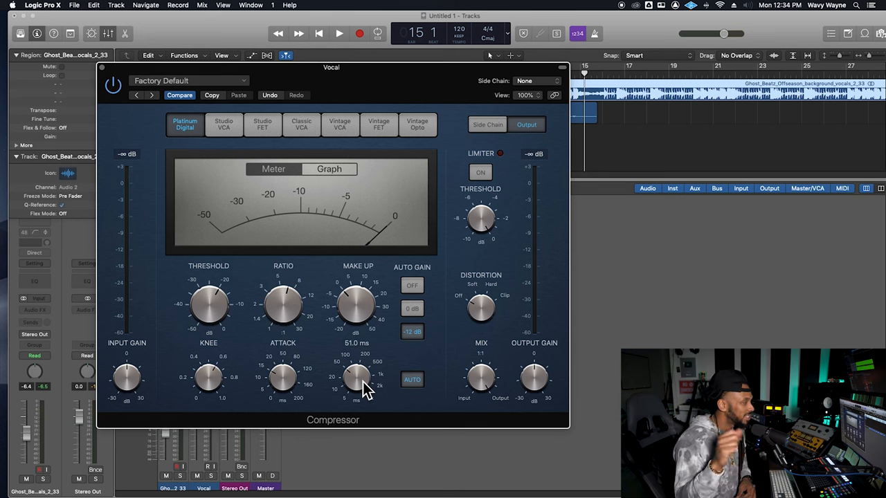
pyautogui.moveTo(232, 246)
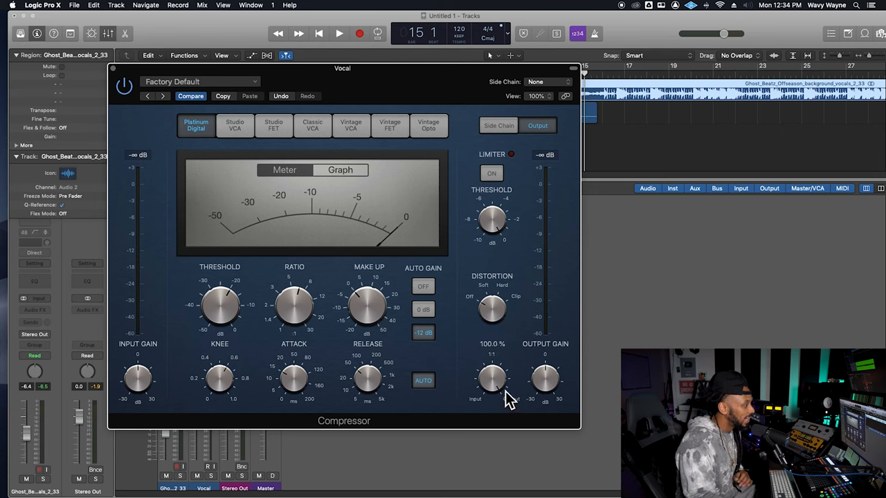
pyautogui.moveTo(498, 387)
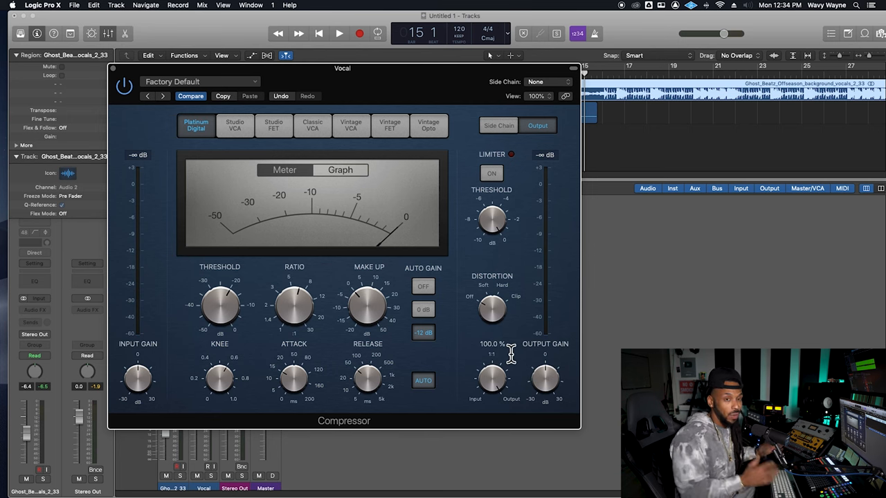
pyautogui.moveTo(505, 360)
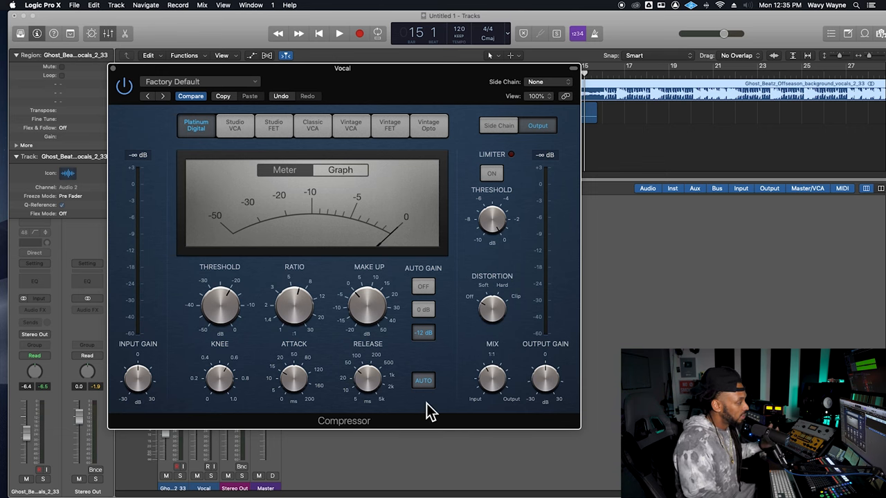
pyautogui.moveTo(309, 422)
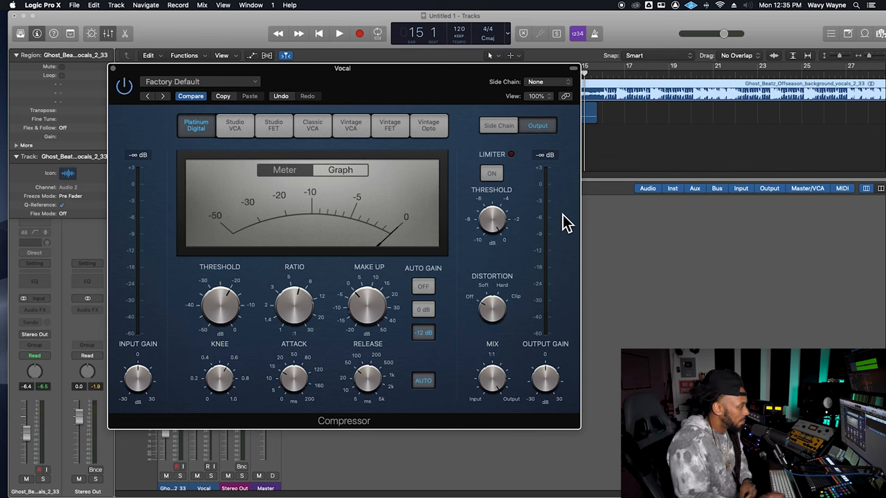
pyautogui.moveTo(471, 108)
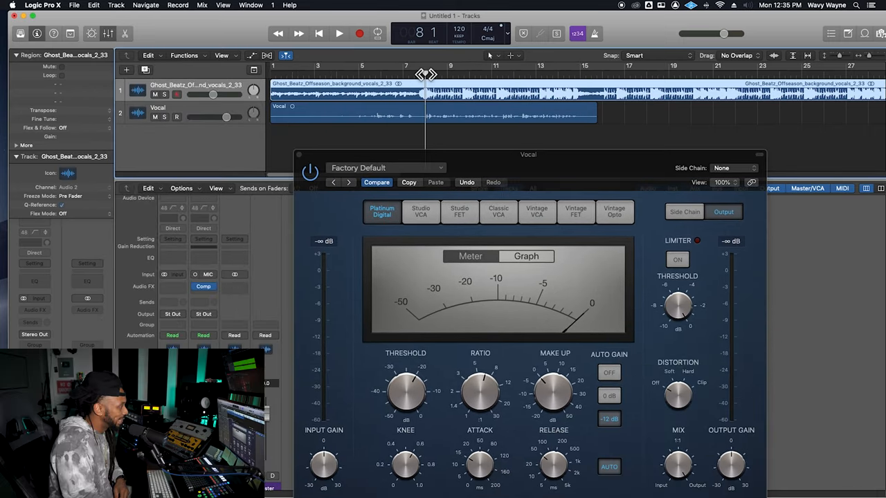
# Step: Move the Compressor window aside, play the song, and ease the threshold to -18 dB
pyautogui.moveTo(528, 154); pyautogui.dragTo(539, 145)
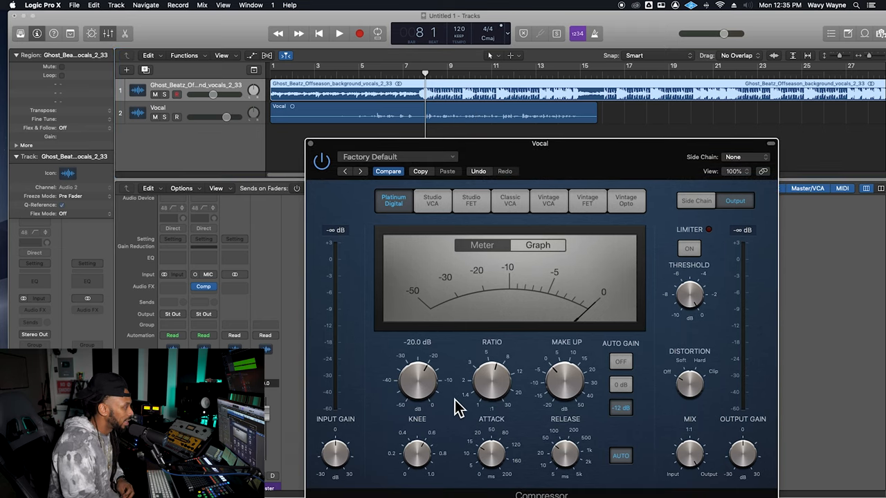
pyautogui.click(339, 33)
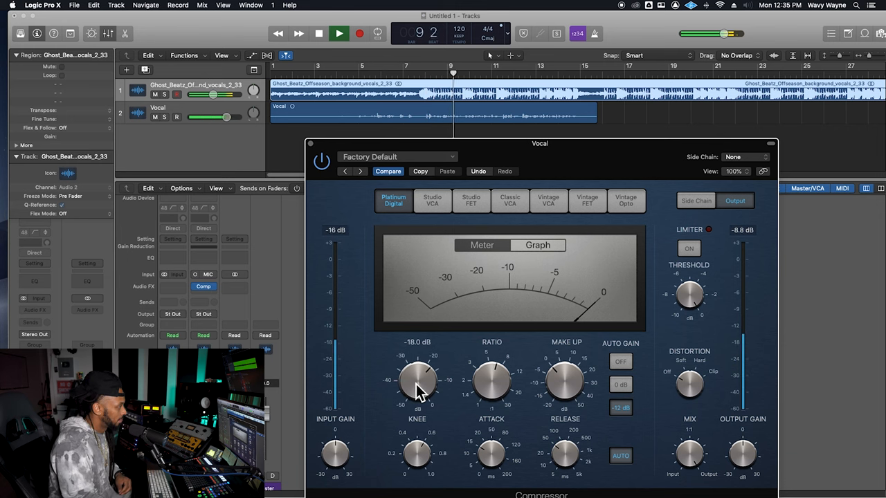
pyautogui.moveTo(417, 380); pyautogui.dragTo(416, 412)
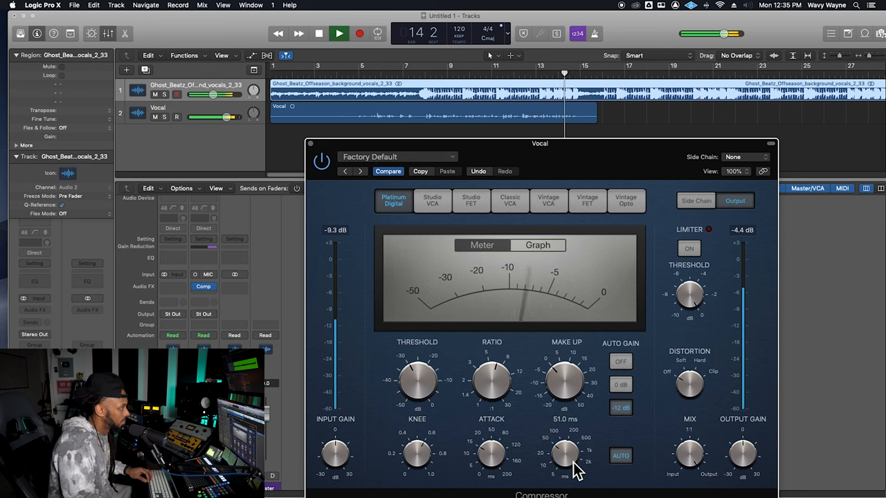
# Step: Stop playback and lengthen the Compressor's release to 120 ms
pyautogui.click(338, 33)
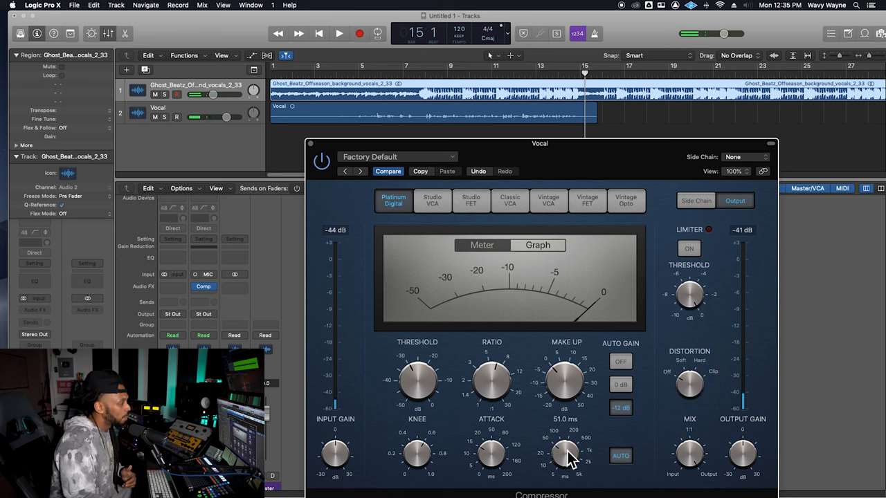
pyautogui.moveTo(566, 453); pyautogui.dragTo(571, 443)
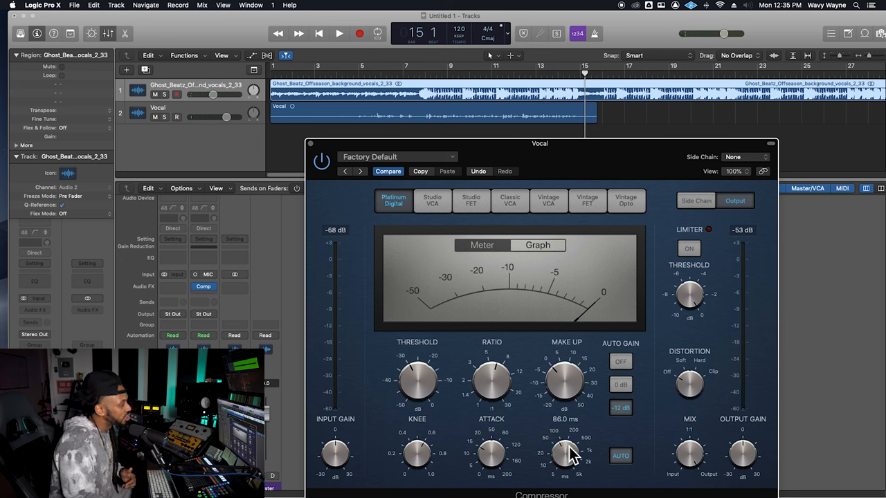
pyautogui.moveTo(566, 453); pyautogui.dragTo(571, 446)
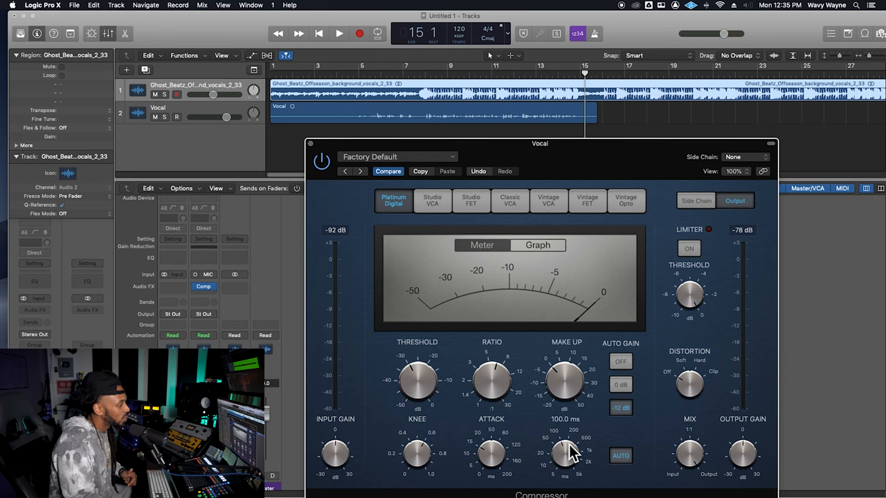
pyautogui.moveTo(564, 455); pyautogui.dragTo(567, 450)
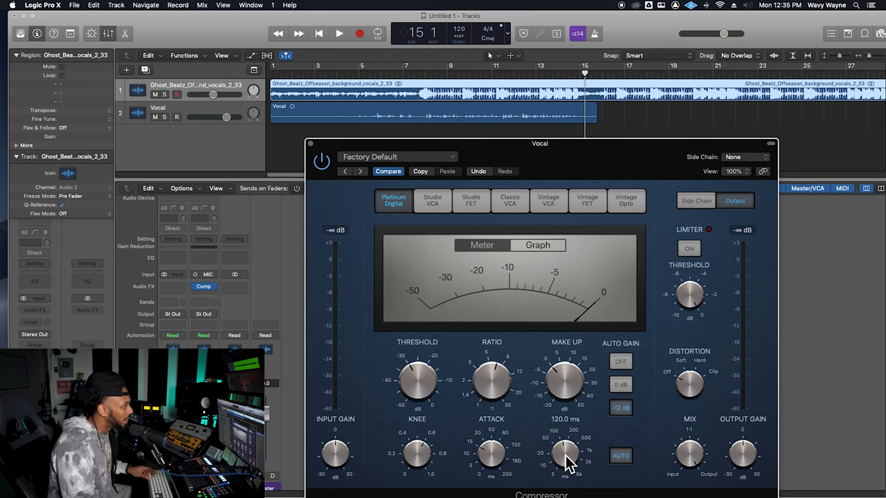
# Step: Replay the song, fine-tune the release, and lengthen the attack to about 19 ms
pyautogui.click(339, 33)
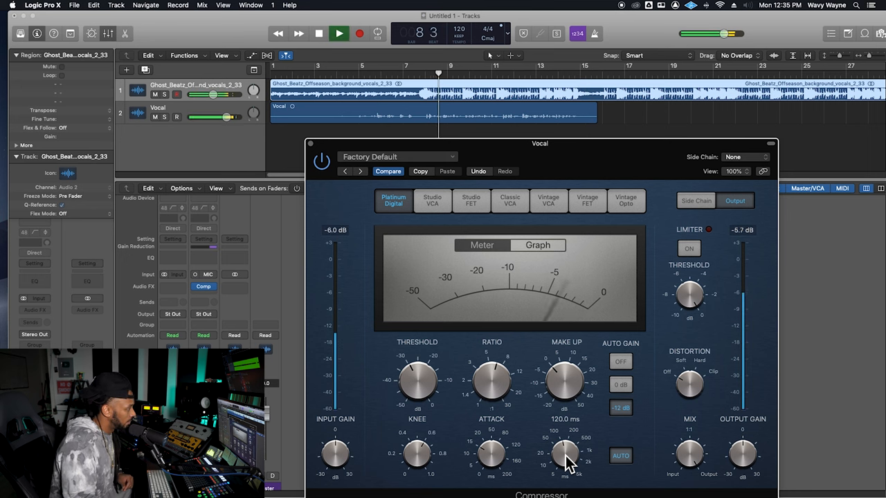
pyautogui.moveTo(564, 454); pyautogui.dragTo(564, 464)
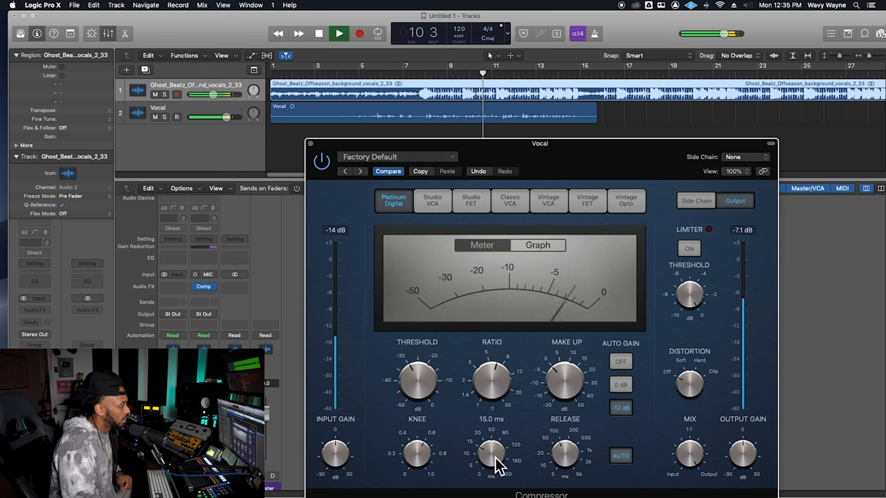
pyautogui.moveTo(491, 454); pyautogui.dragTo(491, 436)
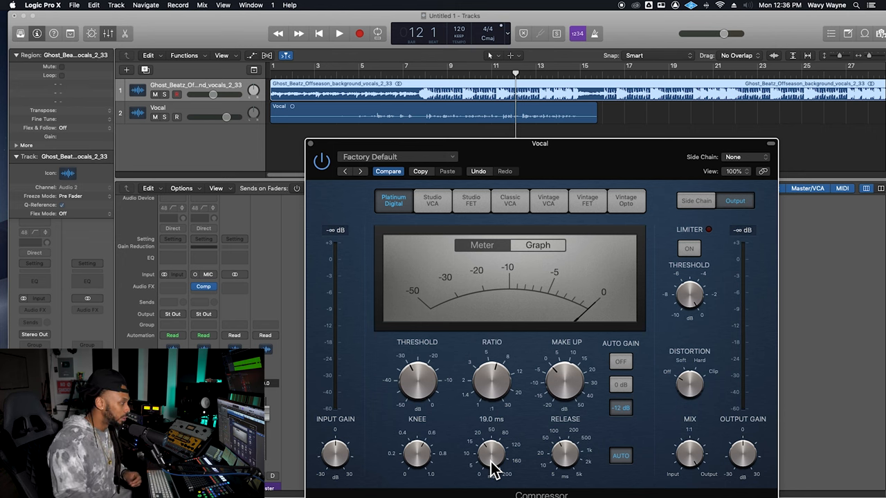
# Step: While the song plays, rework the Ratio knob down to about 4.8:1, then stop
pyautogui.click(339, 33)
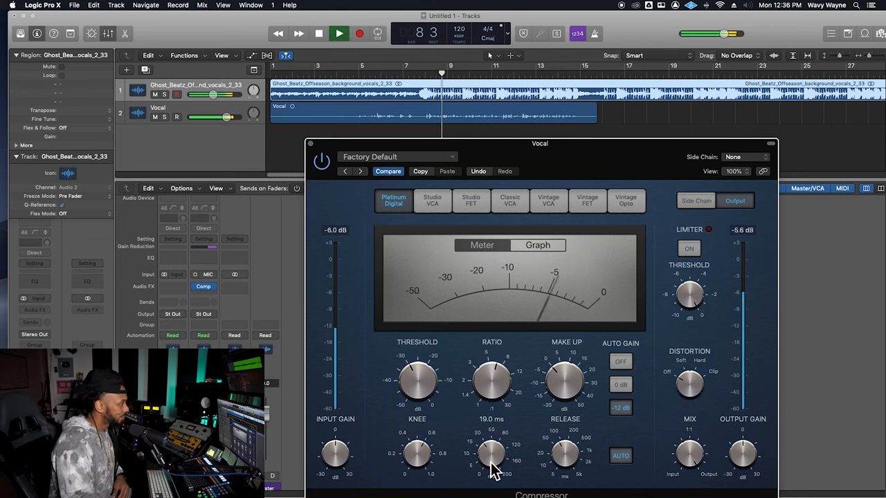
pyautogui.moveTo(491, 456); pyautogui.dragTo(495, 443)
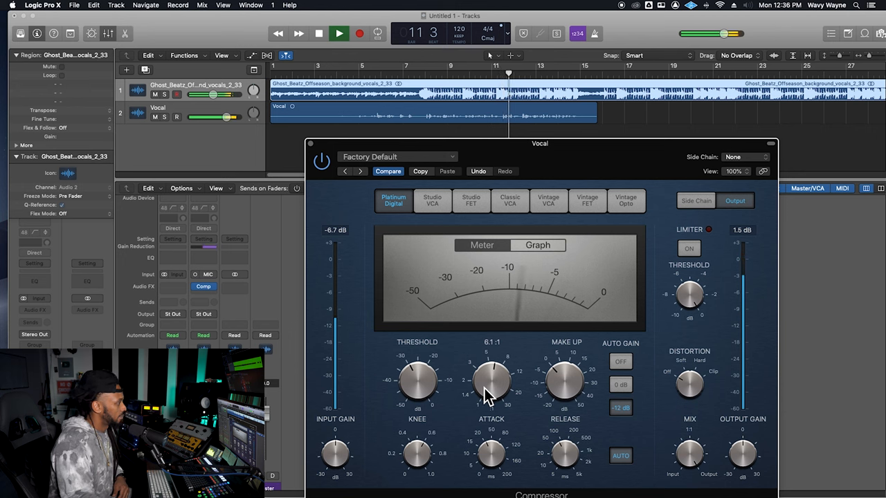
pyautogui.moveTo(491, 380); pyautogui.dragTo(484, 397)
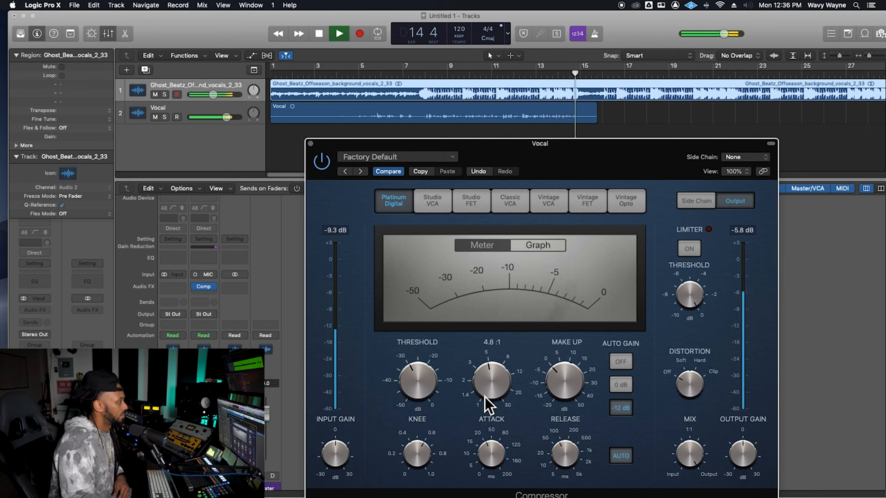
pyautogui.click(338, 33)
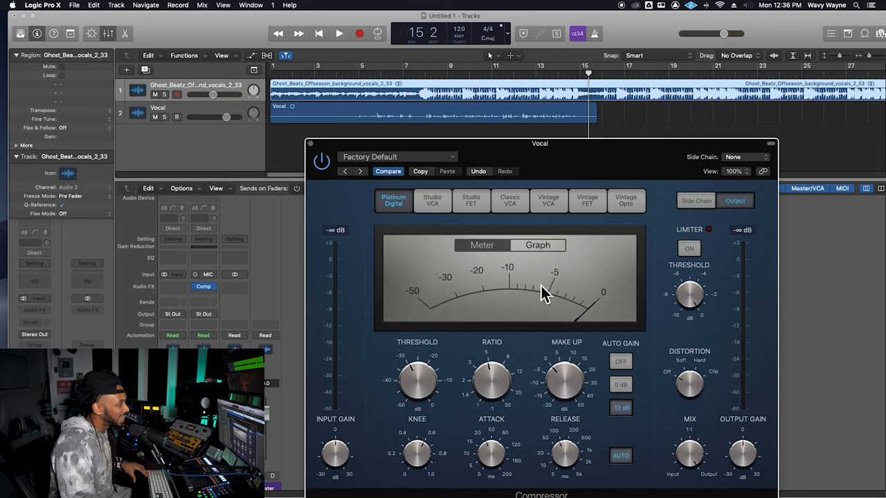
pyautogui.moveTo(540, 295)
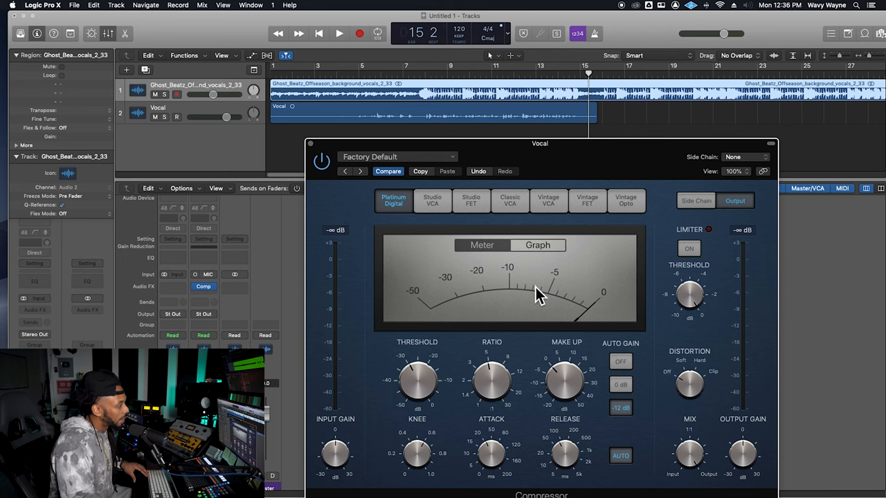
pyautogui.moveTo(542, 301)
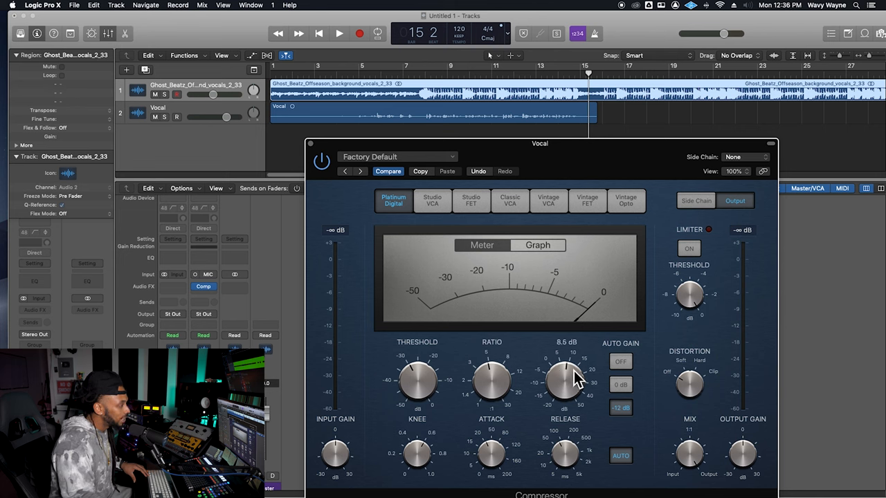
# Step: Lower the make-up gain to about 7 dB and start playback to audition it
pyautogui.moveTo(566, 377); pyautogui.dragTo(566, 388)
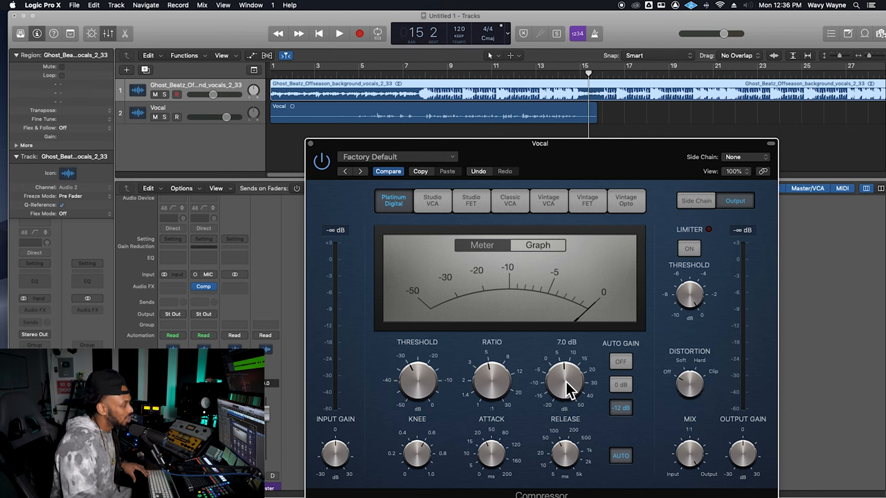
pyautogui.click(338, 33)
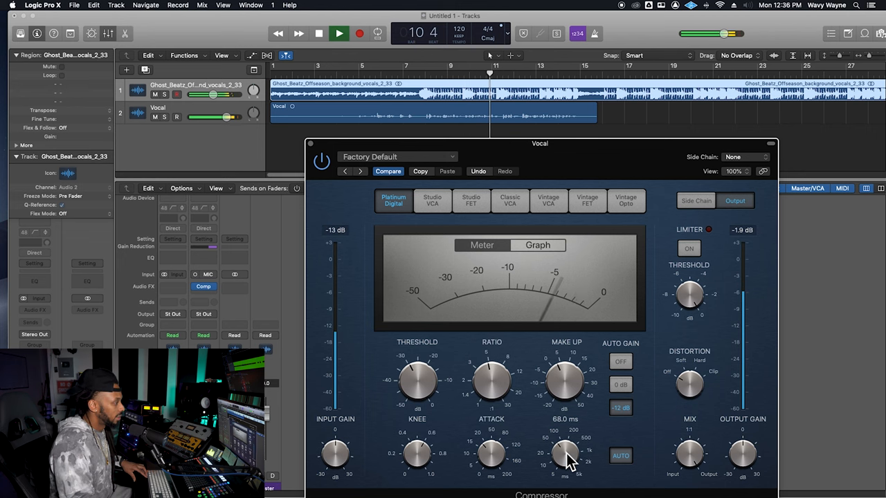
# Step: Trim the release to 64 ms, raise the ratio to about 6.1:1, and resume playback
pyautogui.moveTo(564, 453); pyautogui.dragTo(566, 457)
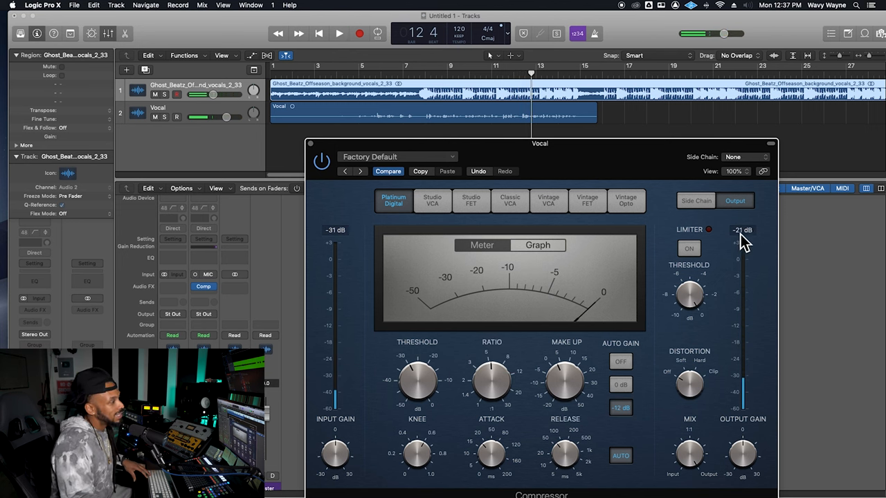
pyautogui.moveTo(492, 381); pyautogui.dragTo(492, 360)
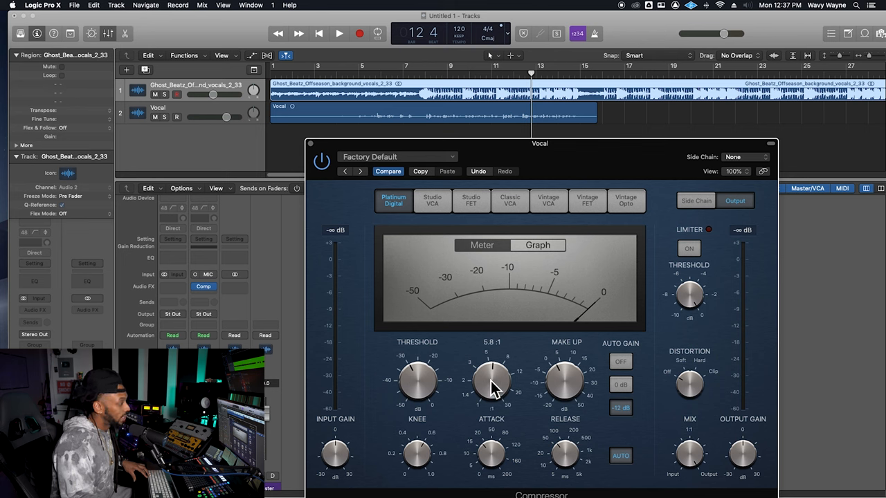
pyautogui.moveTo(491, 381); pyautogui.dragTo(493, 373)
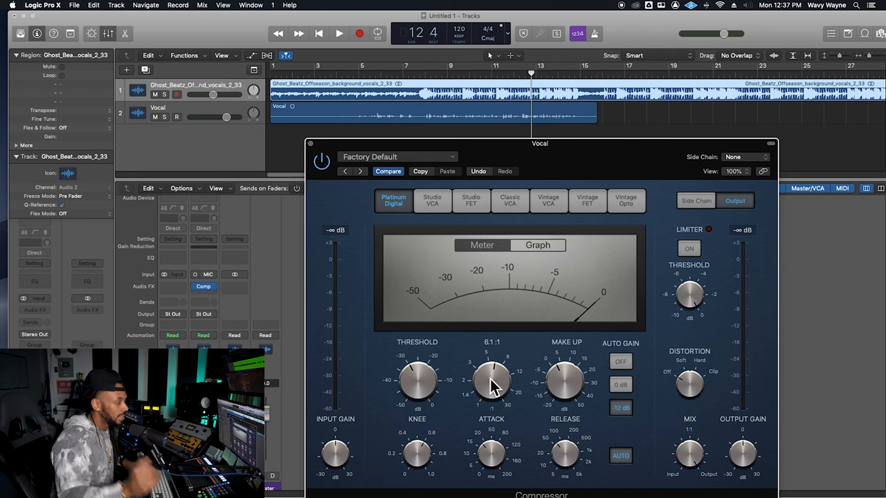
pyautogui.click(339, 33)
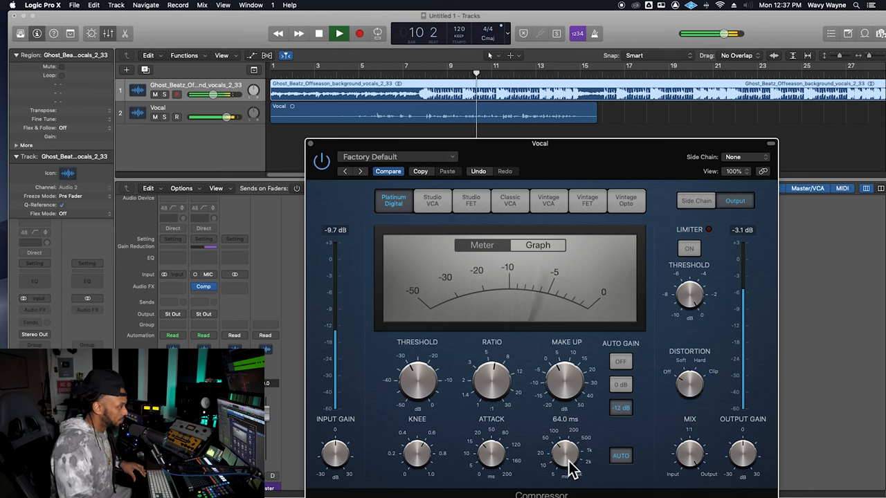
# Step: Stop playback and bring the Compressor attack down from about 18.5 ms to 11 ms
pyautogui.moveTo(564, 453); pyautogui.dragTo(491, 467)
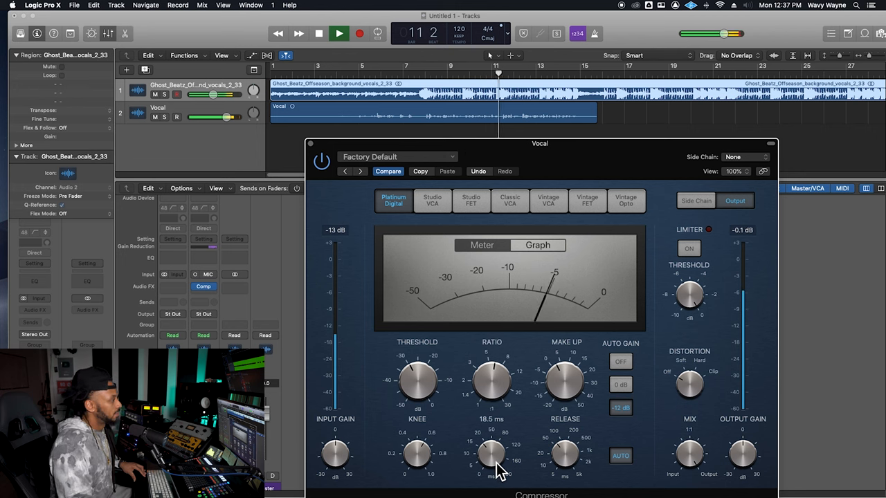
pyautogui.click(339, 33)
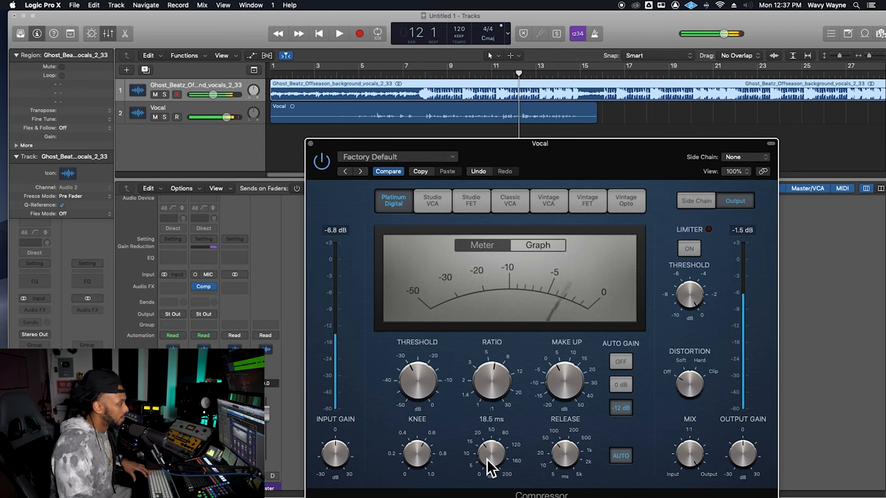
pyautogui.moveTo(492, 454); pyautogui.dragTo(491, 470)
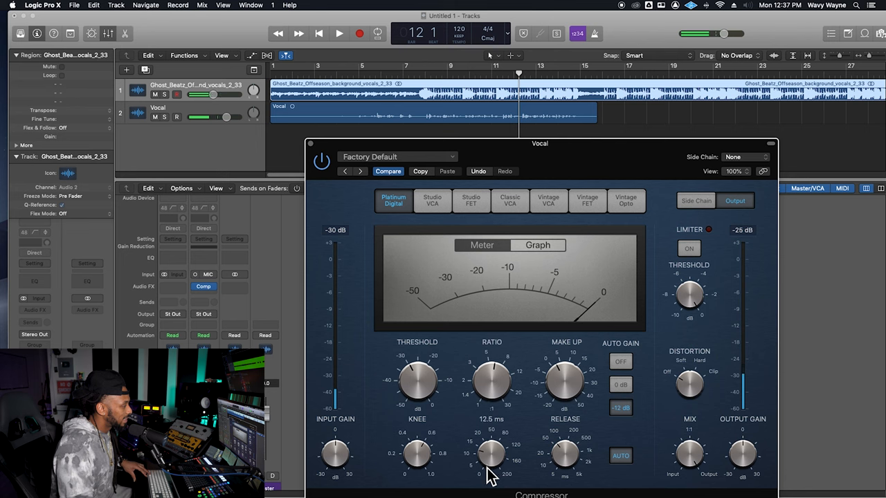
pyautogui.moveTo(491, 453); pyautogui.dragTo(491, 463)
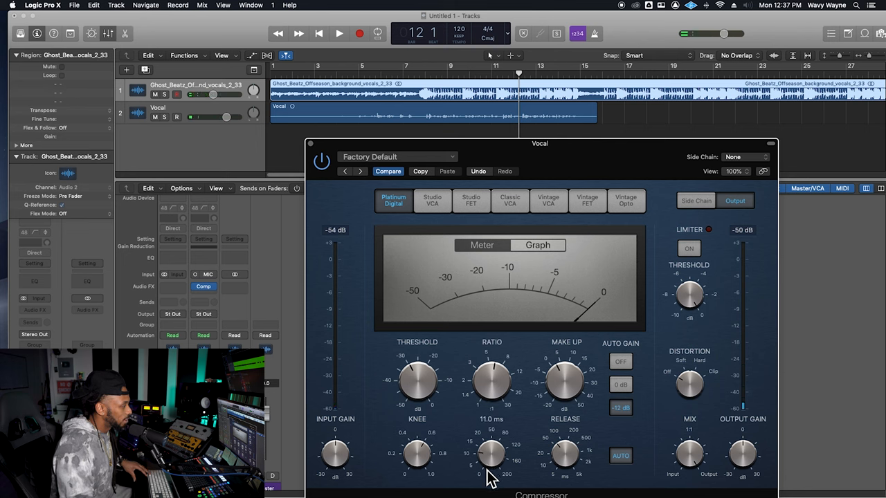
pyautogui.click(339, 33)
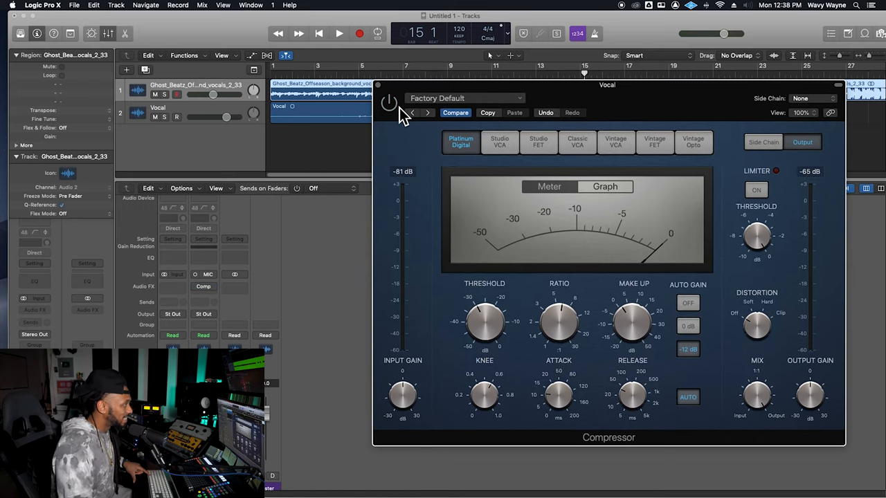
# Step: Move the Compressor window lower and restart playback to compare against the dry vocal
pyautogui.moveTo(606, 84); pyautogui.dragTo(616, 163)
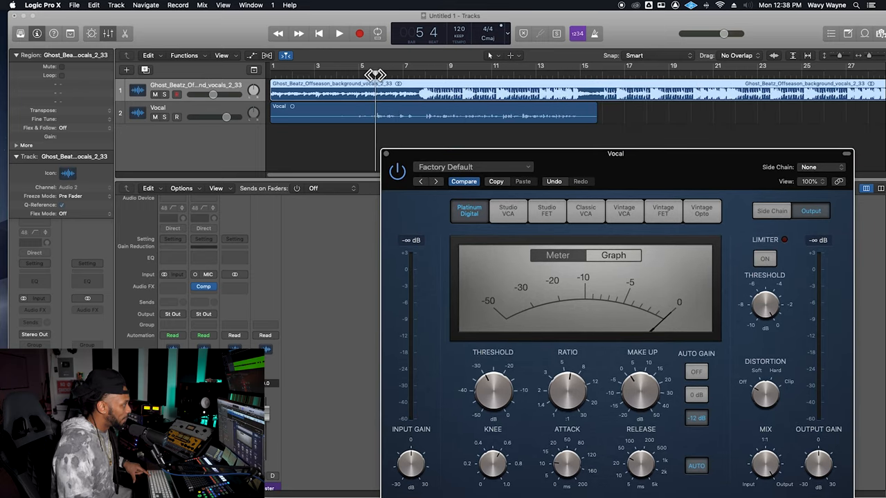
pyautogui.click(338, 33)
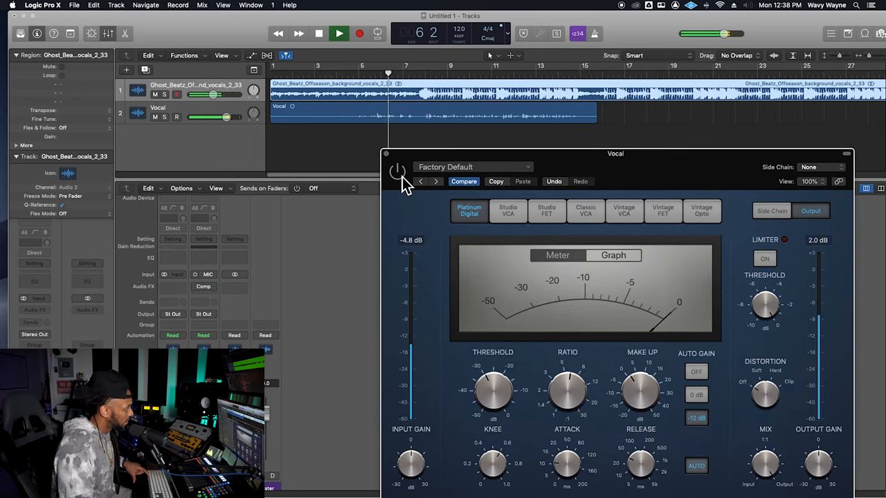